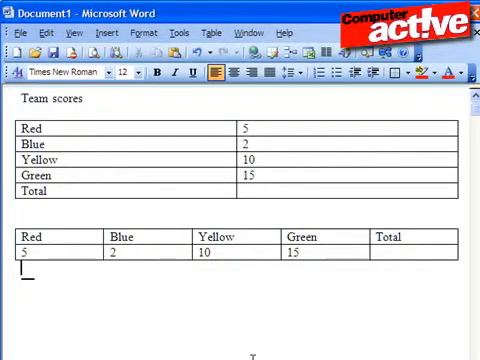
mouse_move(258, 314)
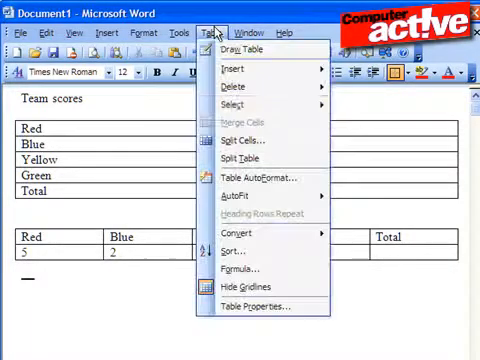
Bring up the Total cell's =SUM(ABOVE) formula settings and browse the Paste function list.
left_click(238, 268)
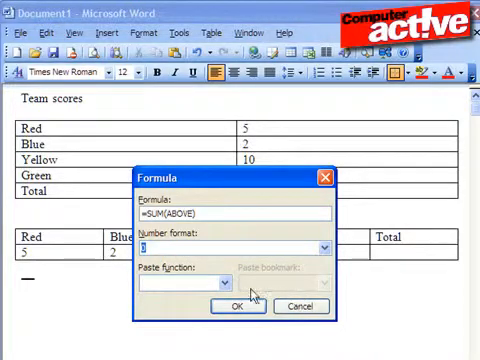
left_click(221, 284)
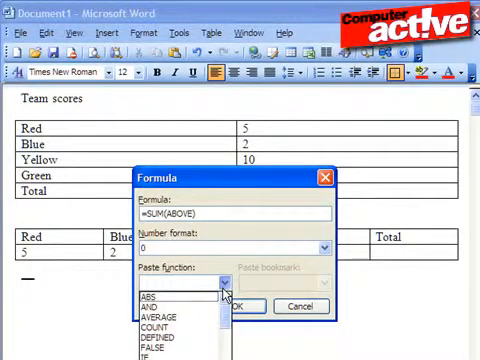